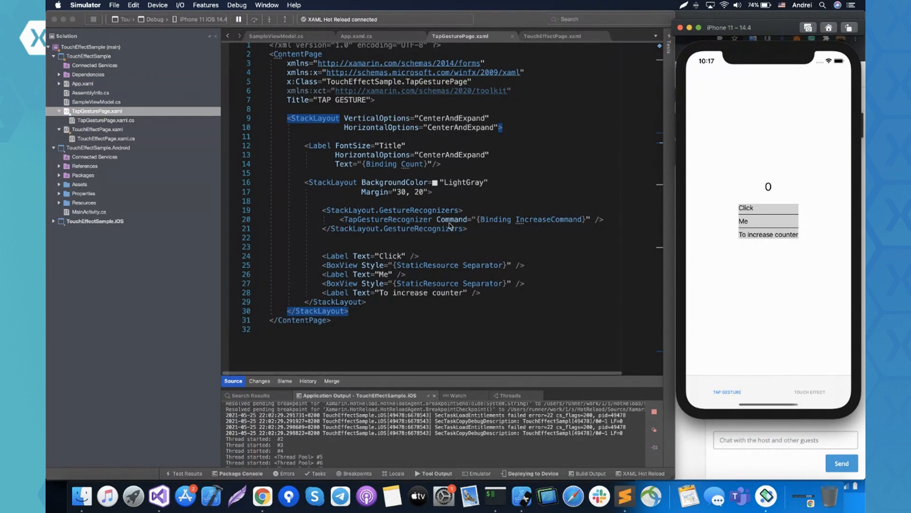
{"action": "mouse_move", "coordinate": [473, 238]}
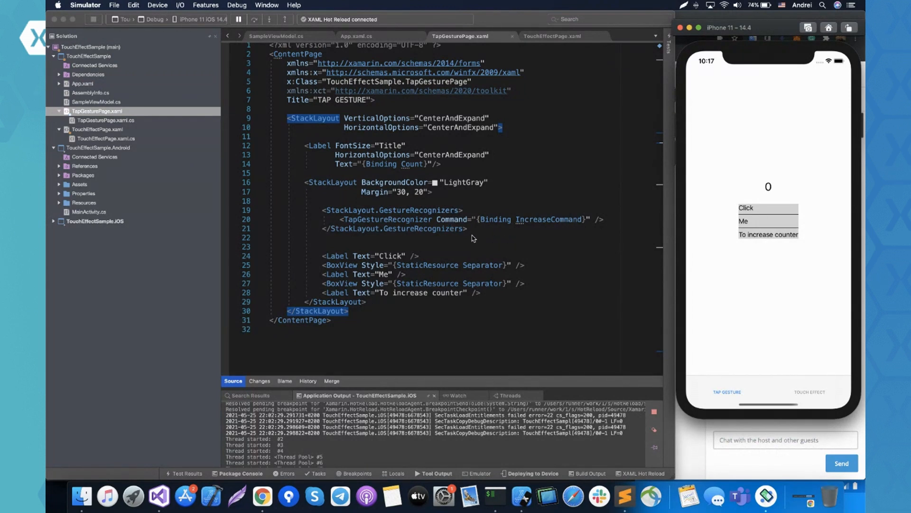
{"action": "mouse_move", "coordinate": [481, 235]}
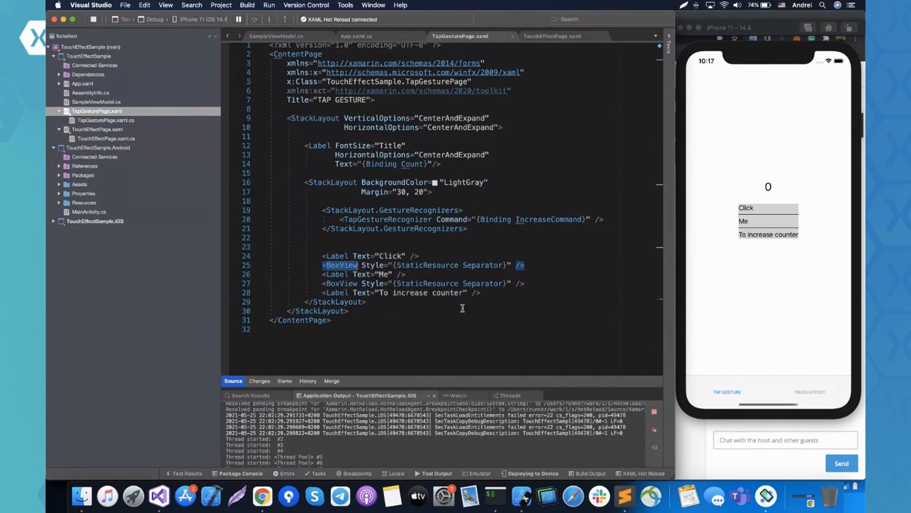
{"action": "mouse_move", "coordinate": [531, 294]}
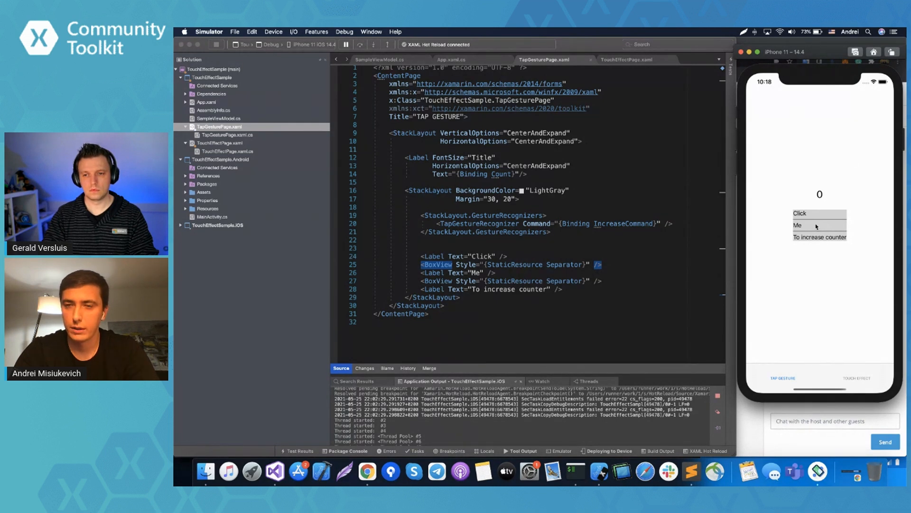
Tap the gray 'Click Me To increase counter' block once, raising the counter to 1
{"action": "left_click", "coordinate": [817, 225]}
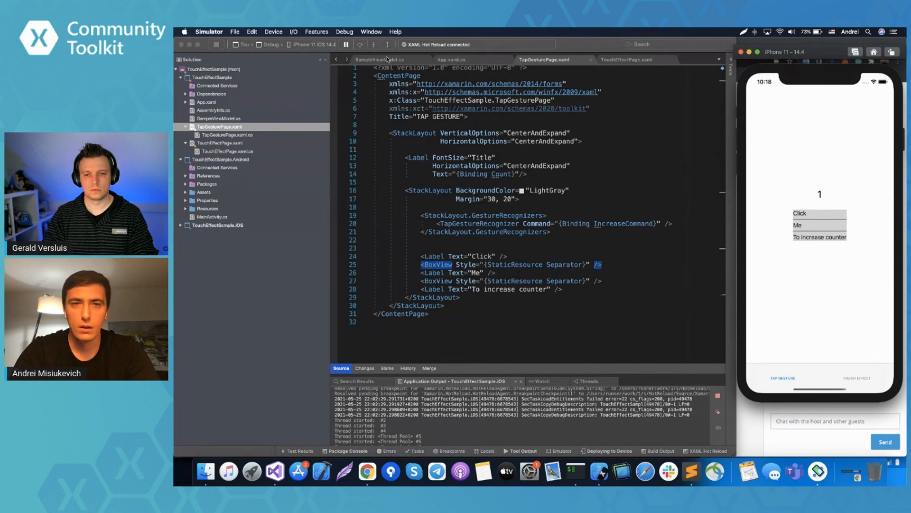
Inspect IncreaseCommand in SampleViewModel.cs
{"action": "left_click", "coordinate": [379, 59]}
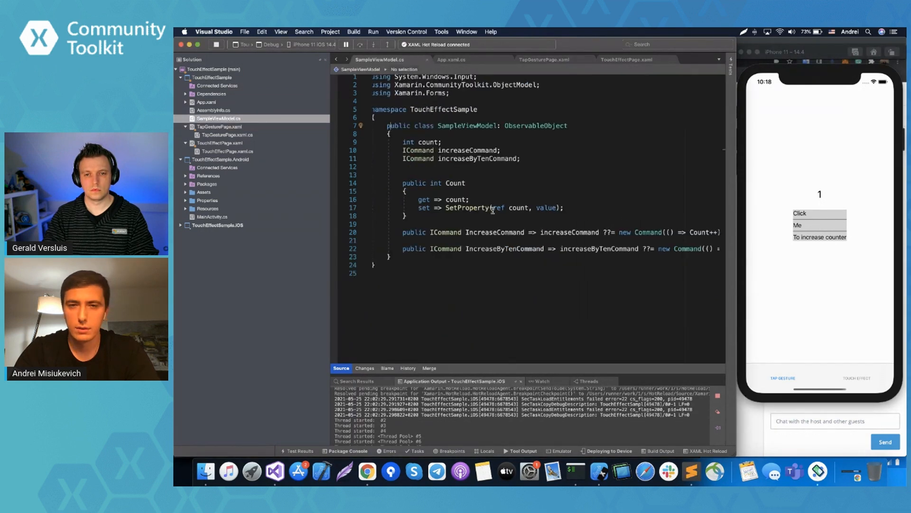
{"action": "scroll", "scroll_direction": "right", "scroll_amount": 3}
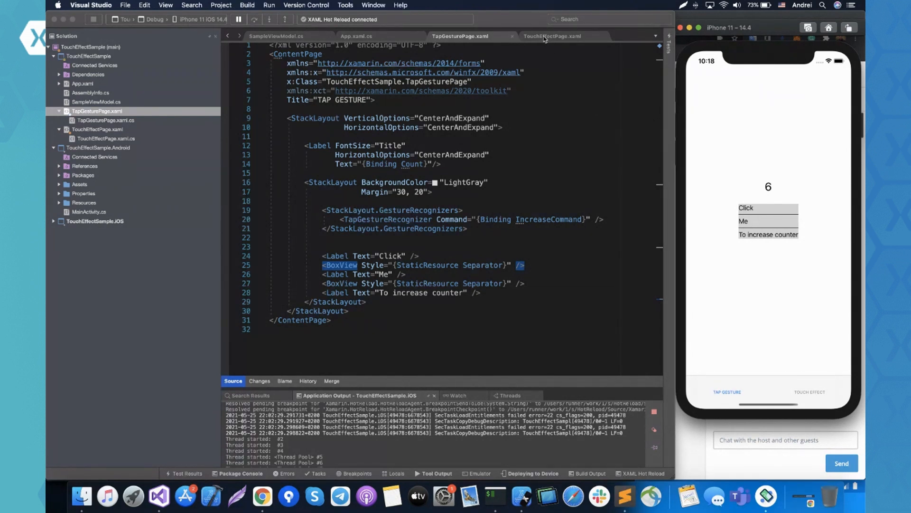
Show TouchEffectPage.xaml and scroll through its TouchEffect attributes
{"action": "left_click", "coordinate": [553, 36]}
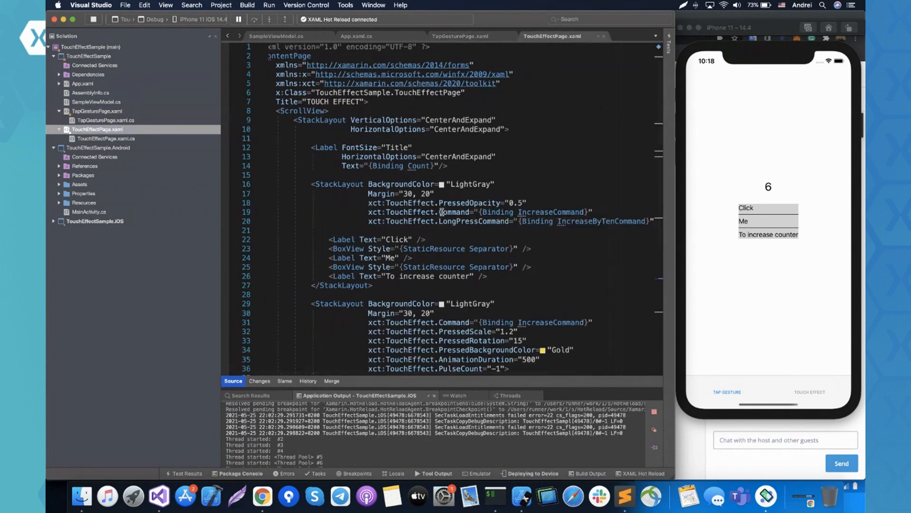
{"action": "scroll", "scroll_direction": "down", "scroll_amount": 3}
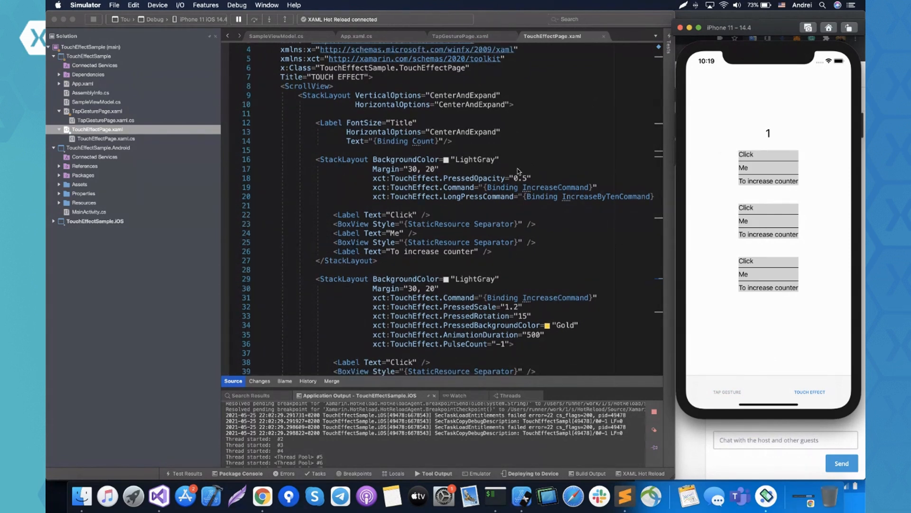
{"action": "scroll", "scroll_direction": "down", "scroll_amount": 3}
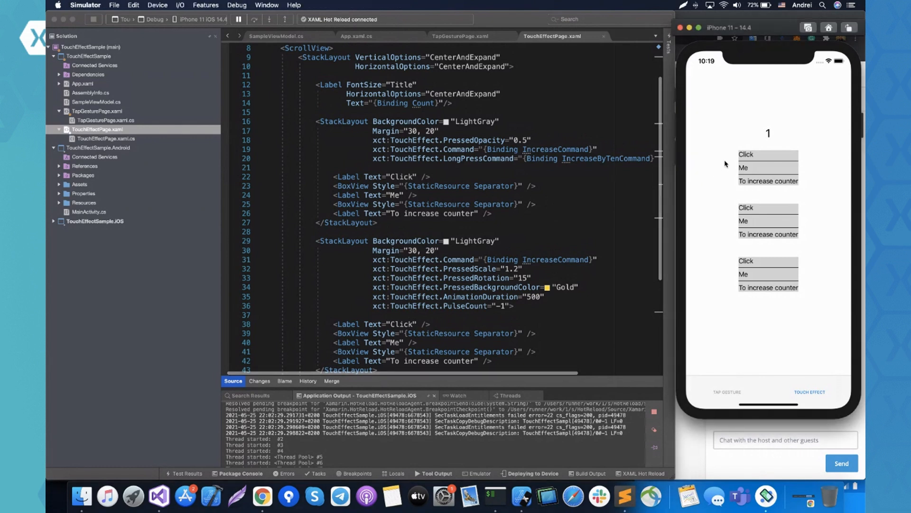
{"action": "scroll", "scroll_direction": "right", "scroll_amount": 3}
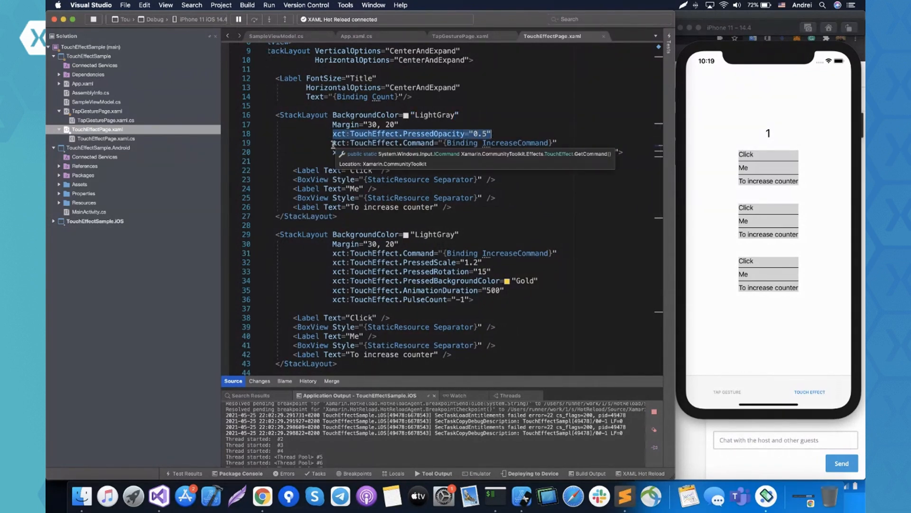
Highlight LongPressCommand bound to IncreaseByTenCommand, then long-press the first block repeatedly to add ten
{"action": "type", "text": "xct:TouchEffect.LongPressCommand=\"{Binding IncreaseByTenCommand}\""}
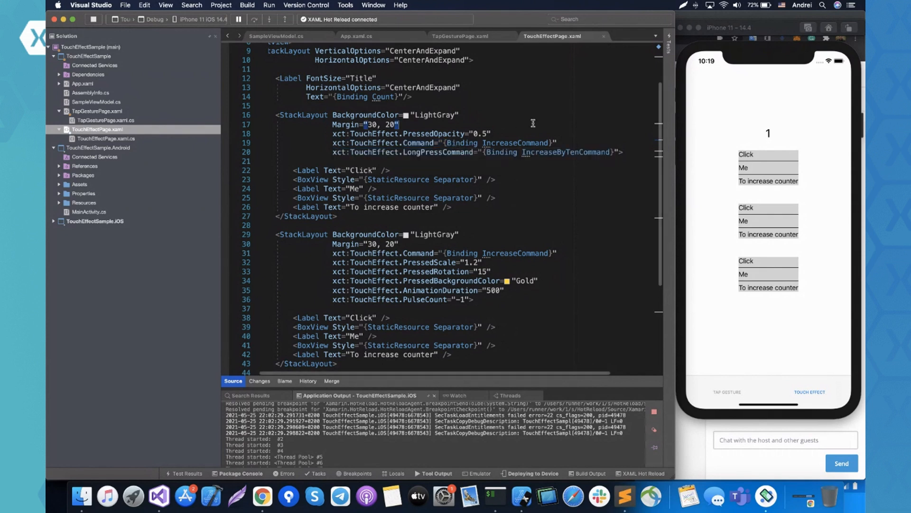
{"action": "double_click", "coordinate": [438, 152]}
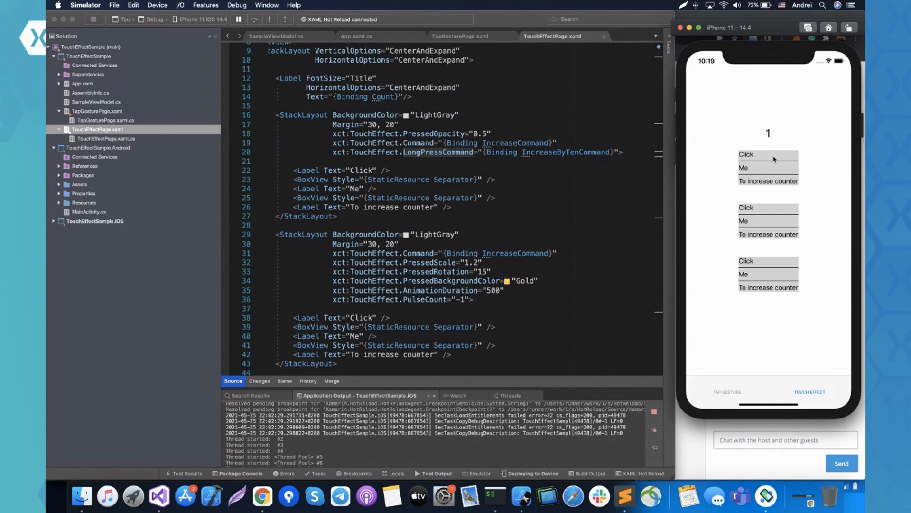
{"action": "mouse_move", "coordinate": [764, 162]}
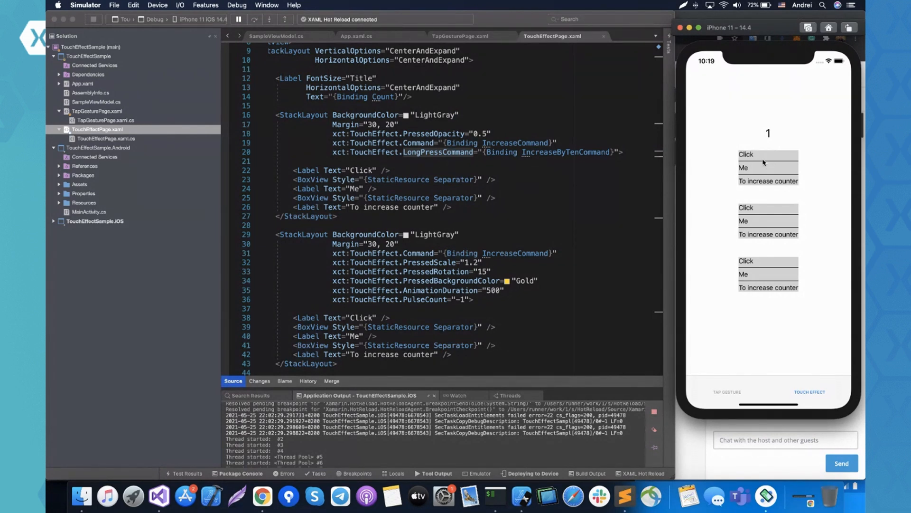
{"action": "left_click", "coordinate": [762, 169]}
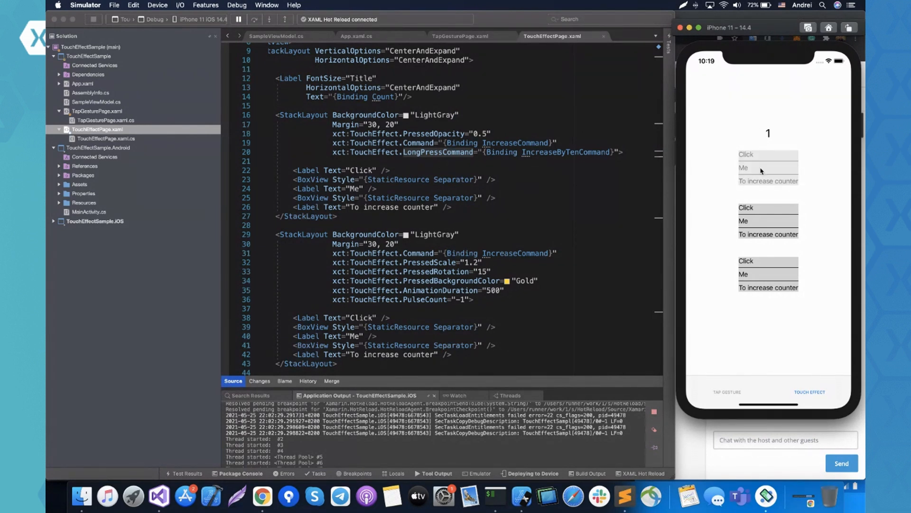
{"action": "left_click", "coordinate": [767, 167]}
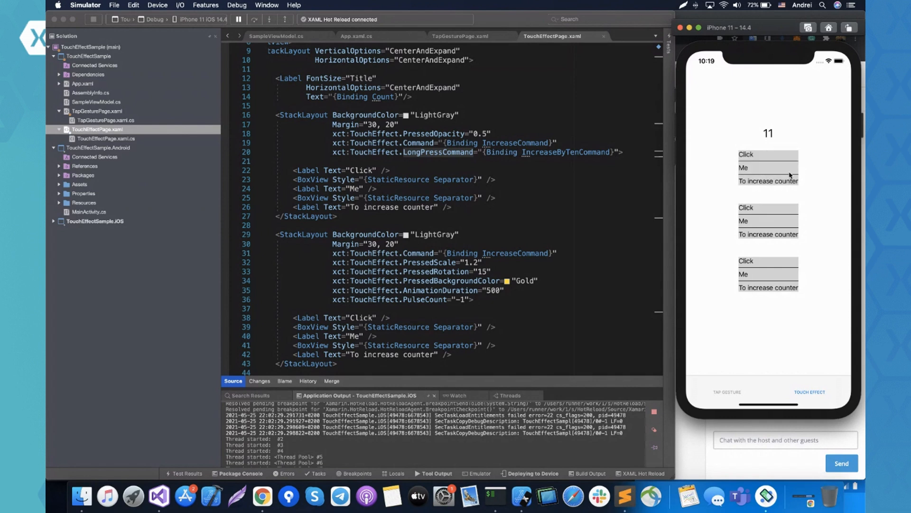
{"action": "mouse_move", "coordinate": [792, 169]}
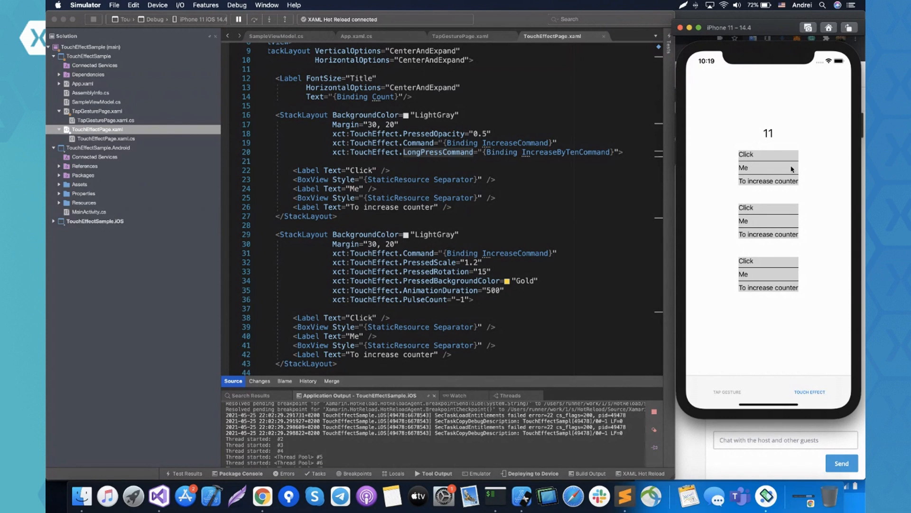
{"action": "mouse_move", "coordinate": [773, 165]}
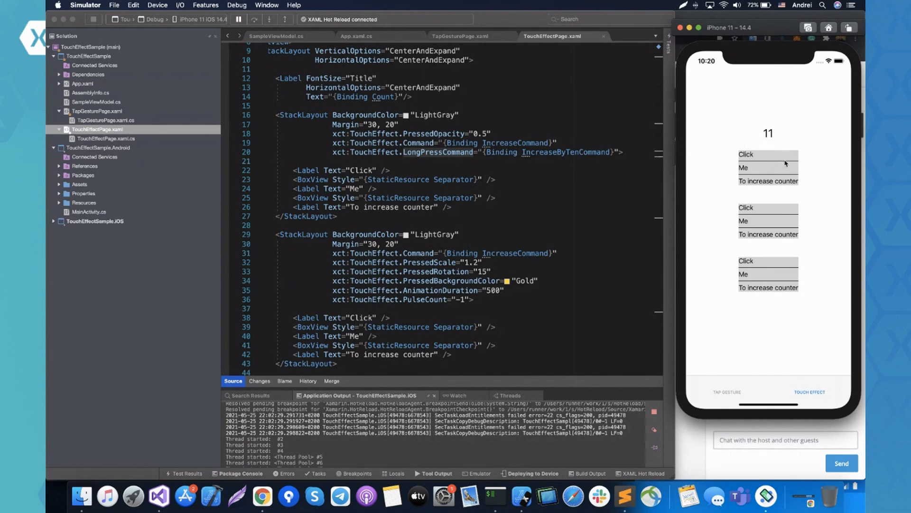
{"action": "left_click", "coordinate": [767, 168]}
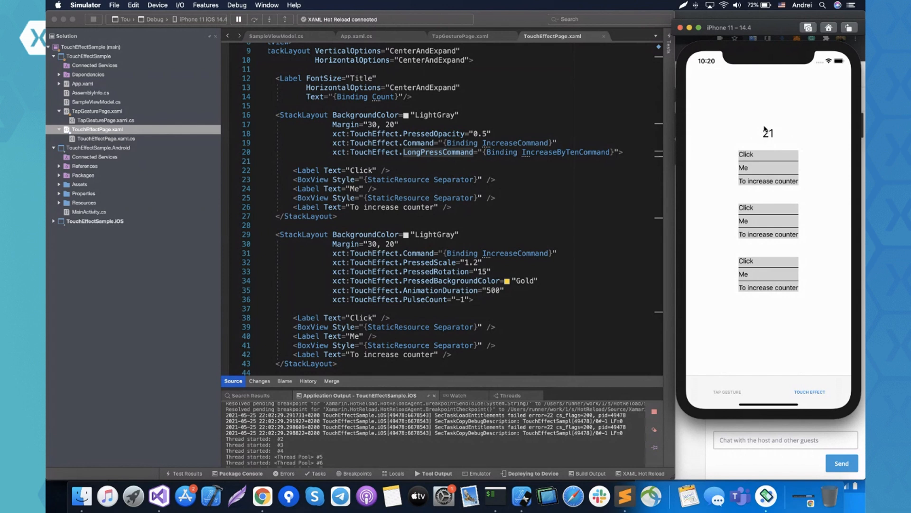
{"action": "mouse_move", "coordinate": [808, 191]}
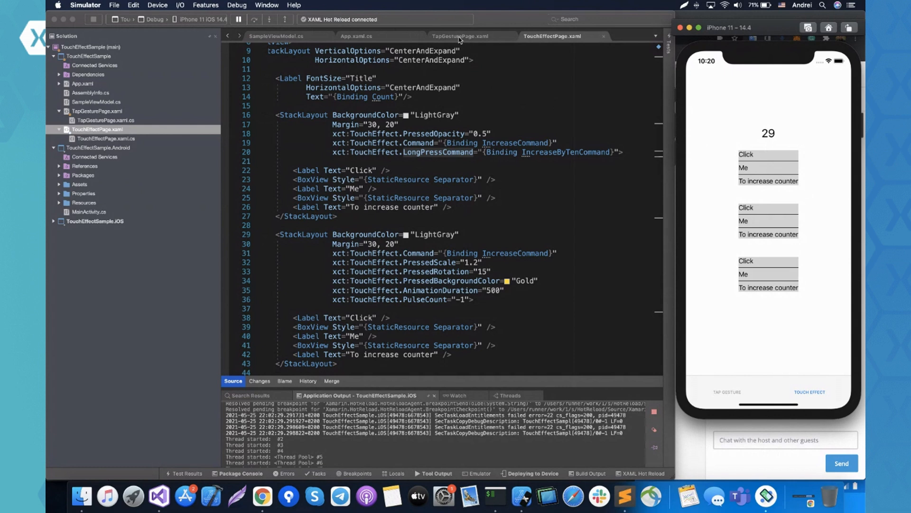
Review IncreaseByTenCommand in SampleViewModel.cs, then go back to TouchEffectPage.xaml
{"action": "left_click", "coordinate": [284, 36]}
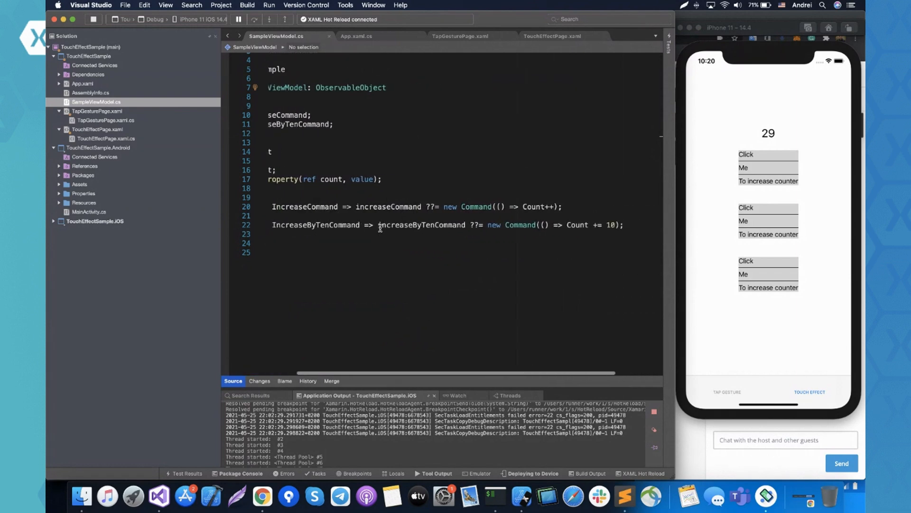
{"action": "scroll", "scroll_direction": "right", "scroll_amount": 3}
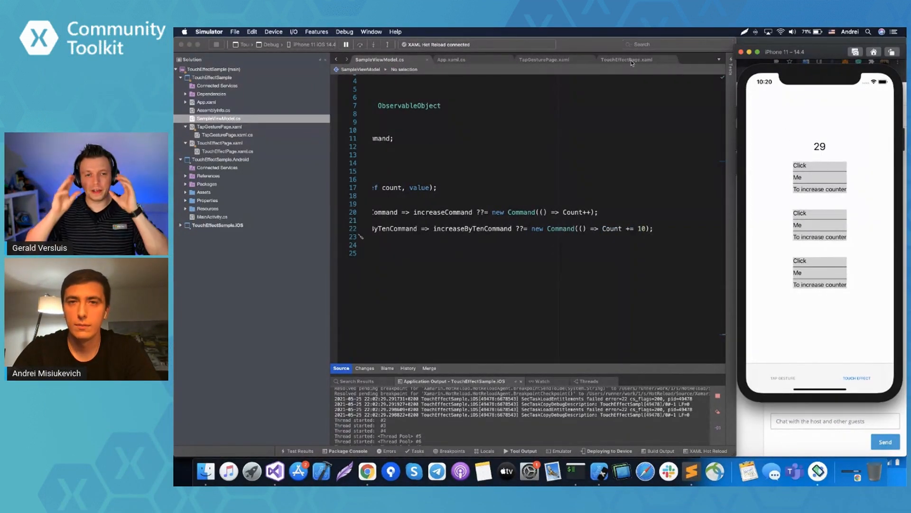
{"action": "left_click", "coordinate": [627, 59]}
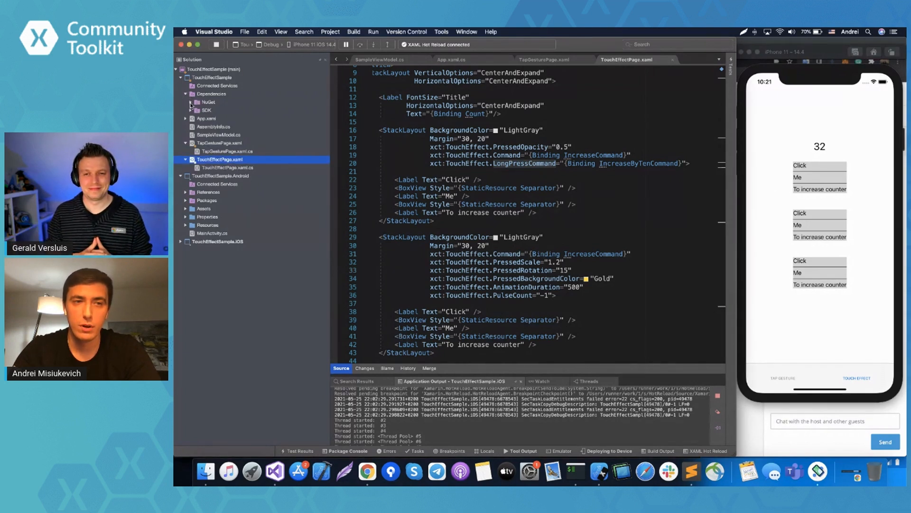
{"action": "left_click", "coordinate": [191, 101]}
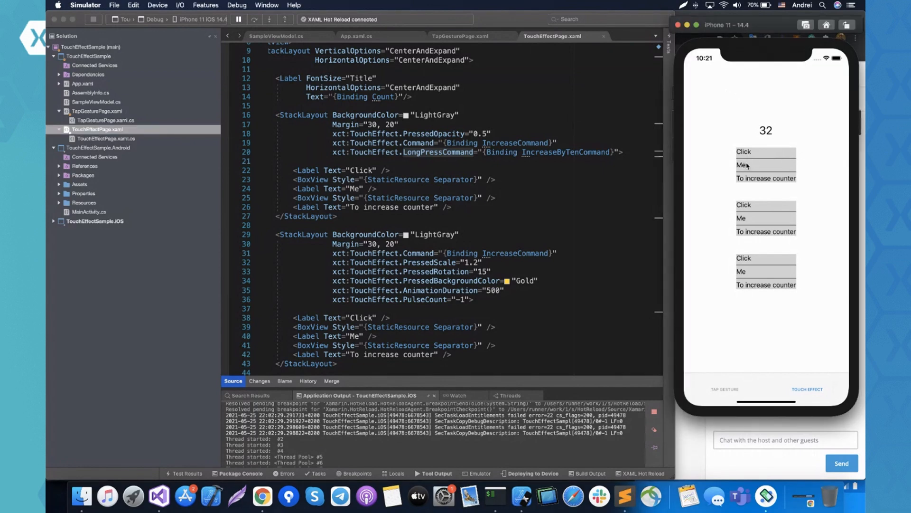
{"action": "mouse_move", "coordinate": [724, 165]}
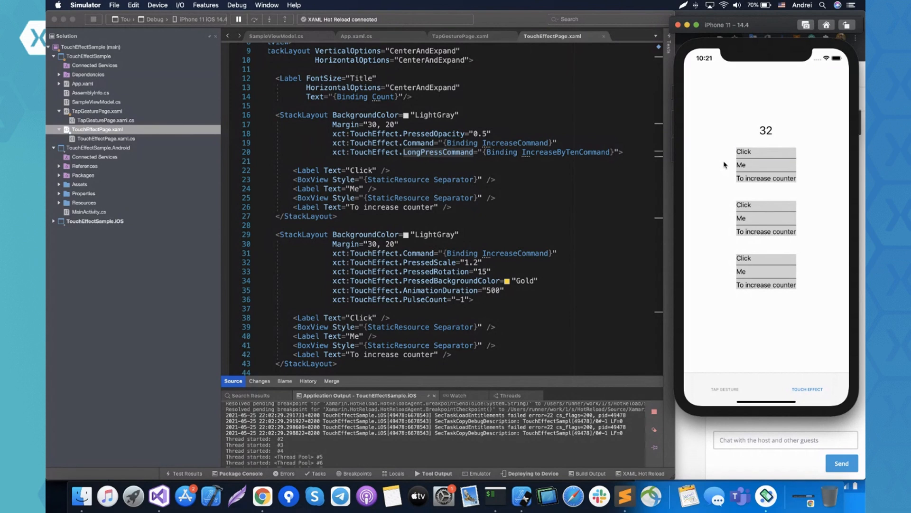
{"action": "mouse_move", "coordinate": [732, 169]}
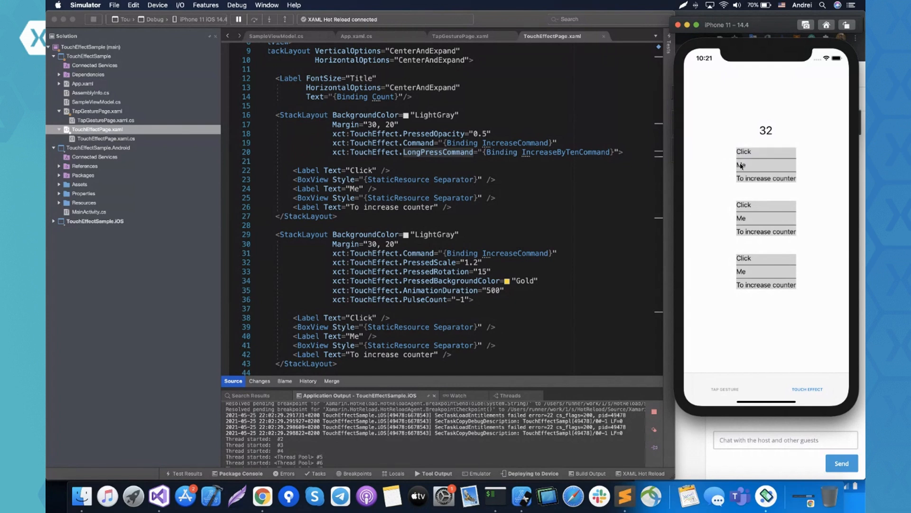
{"action": "mouse_move", "coordinate": [710, 165]}
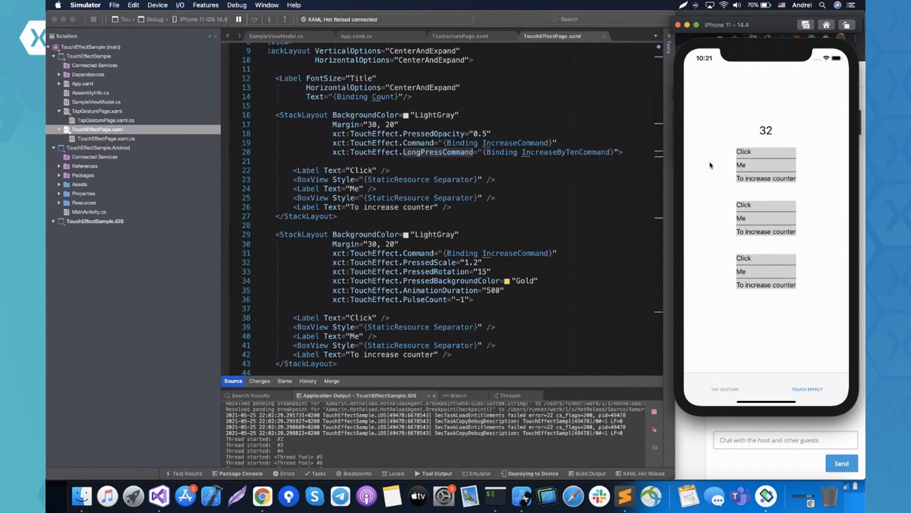
{"action": "mouse_move", "coordinate": [727, 166]}
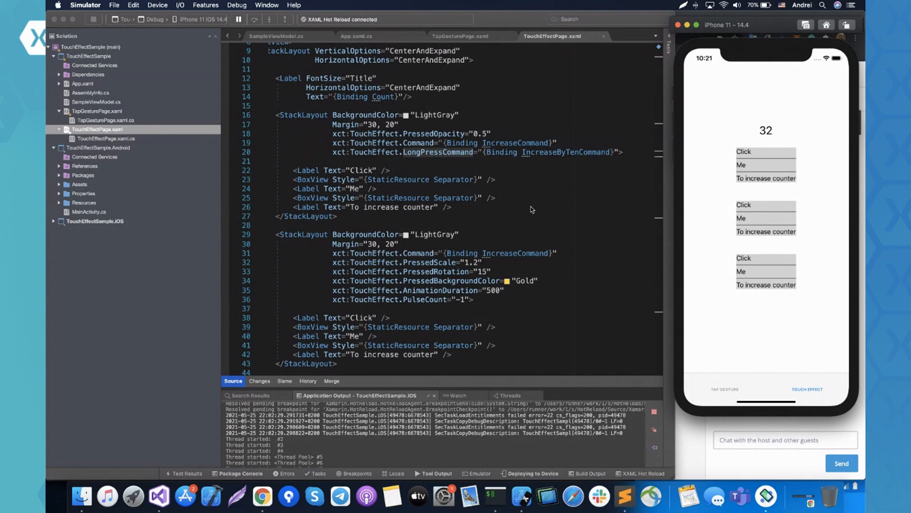
{"action": "scroll", "scroll_direction": "down", "scroll_amount": 3}
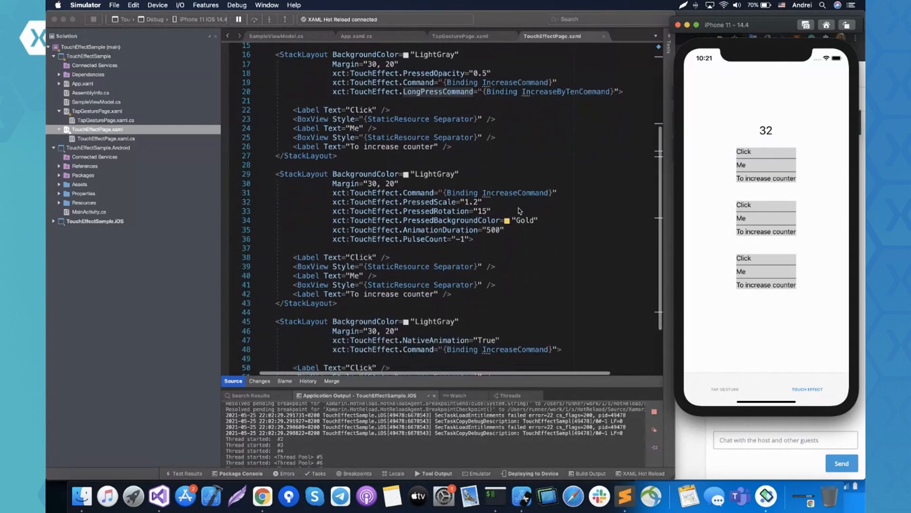
{"action": "scroll", "scroll_direction": "down", "scroll_amount": 3}
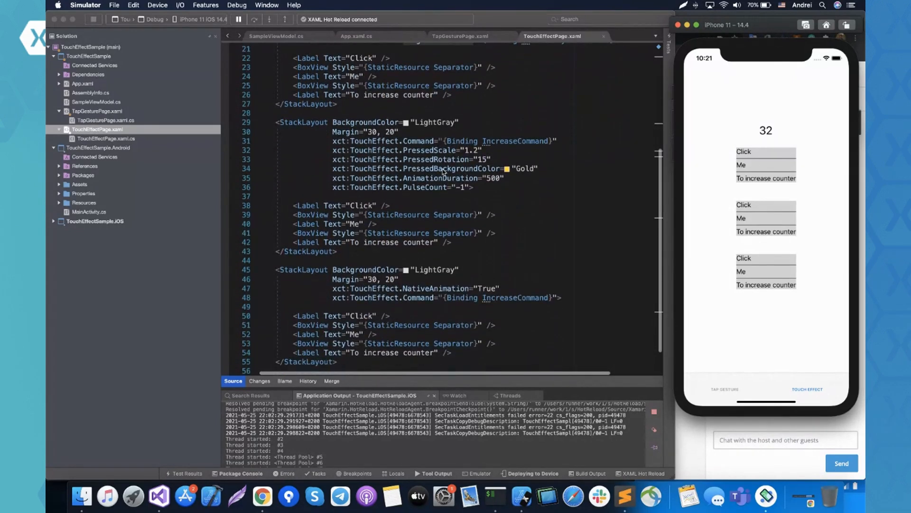
{"action": "scroll", "scroll_direction": "down", "scroll_amount": 3}
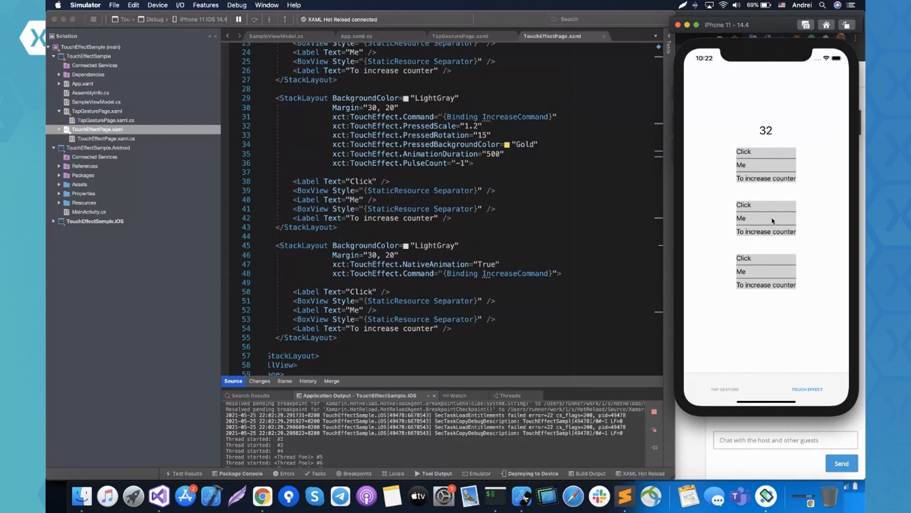
Tap the second block several times to see its pulse and gold rotation, reaching 34
{"action": "left_click", "coordinate": [766, 218]}
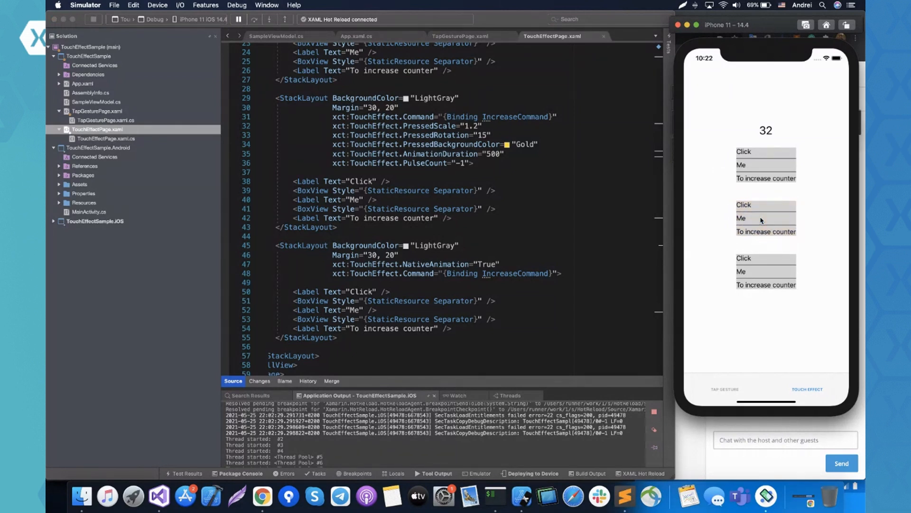
{"action": "left_click", "coordinate": [766, 218]}
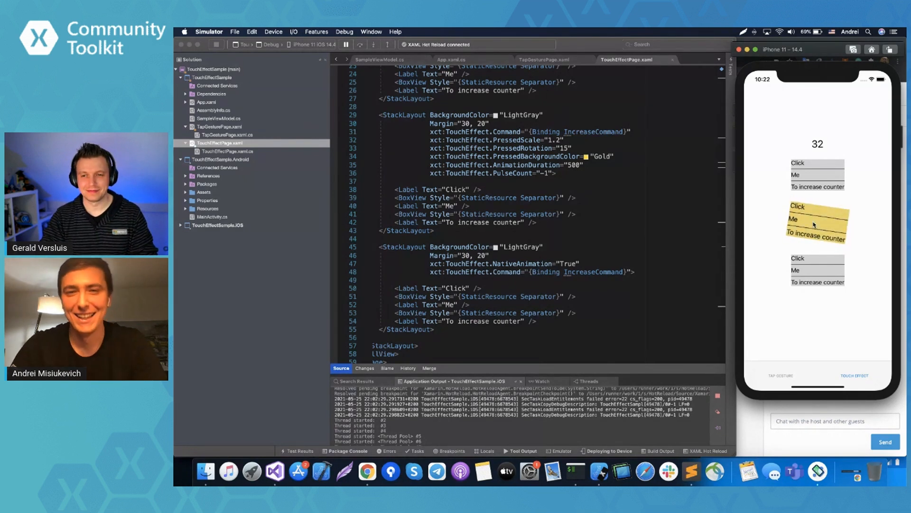
{"action": "left_click", "coordinate": [816, 223]}
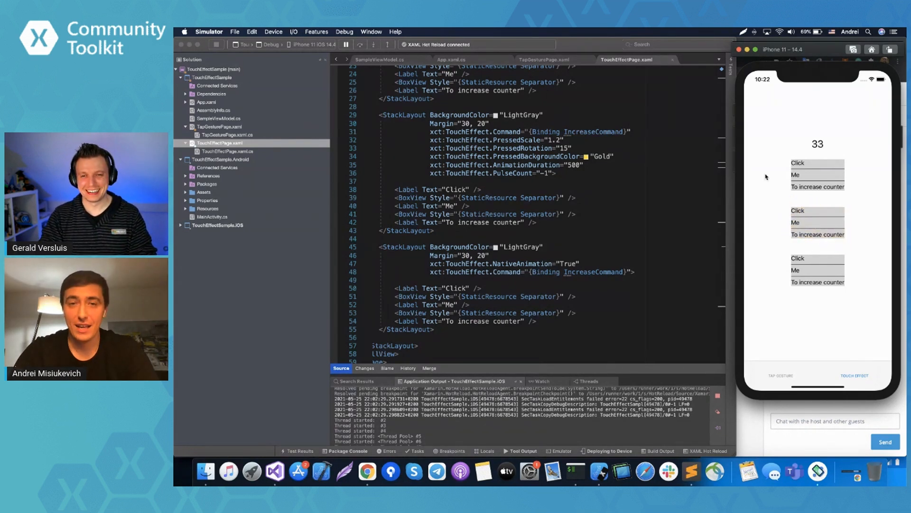
{"action": "left_click", "coordinate": [816, 222]}
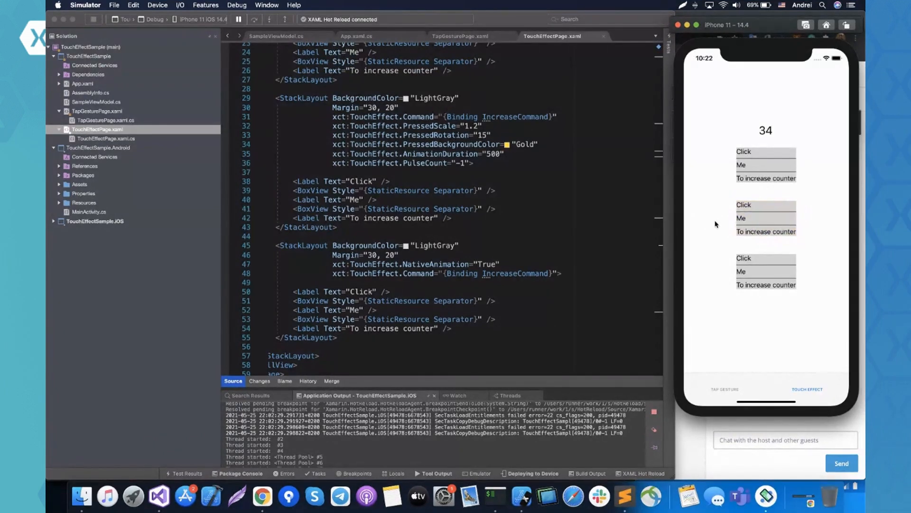
{"action": "mouse_move", "coordinate": [721, 225]}
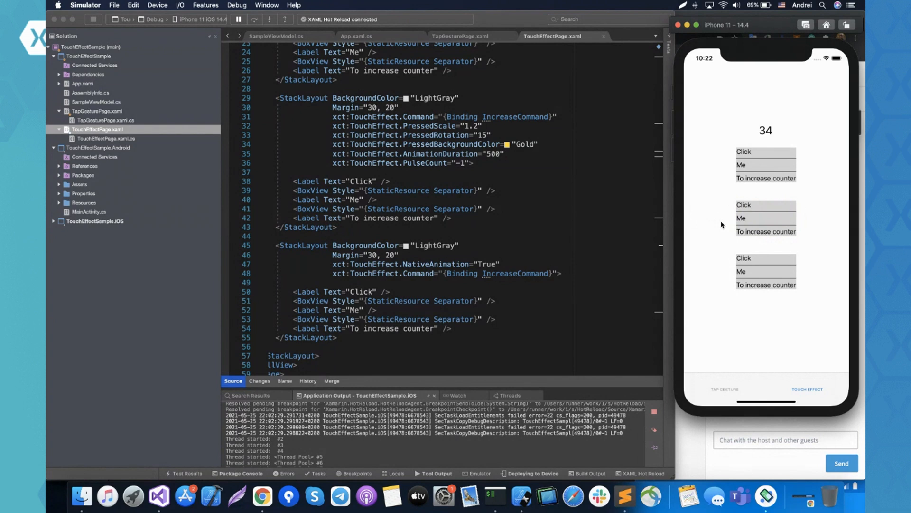
{"action": "mouse_move", "coordinate": [601, 201]}
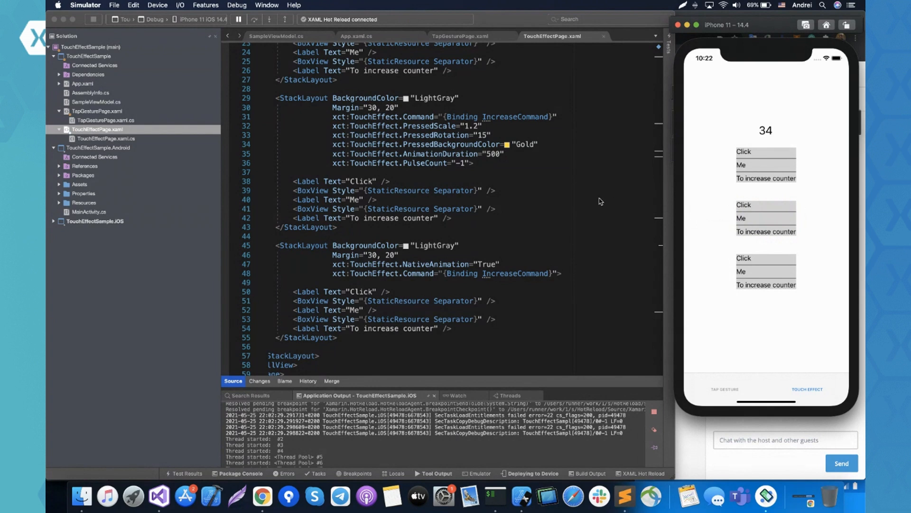
{"action": "type", "text": "xct:To"}
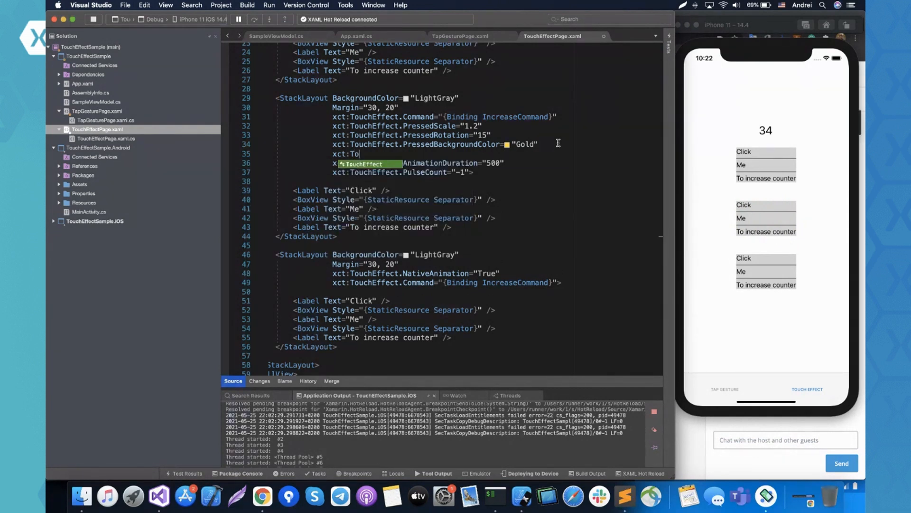
{"action": "type", "text": "."}
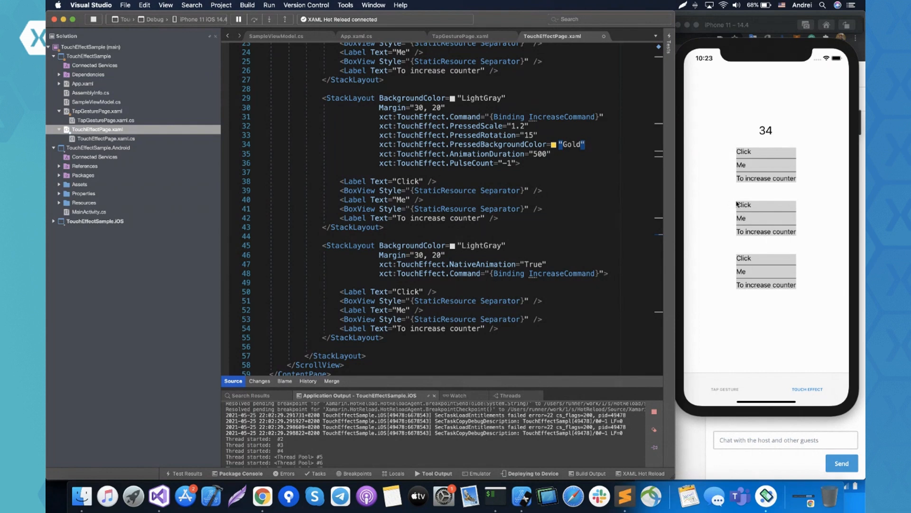
{"action": "mouse_move", "coordinate": [800, 214]}
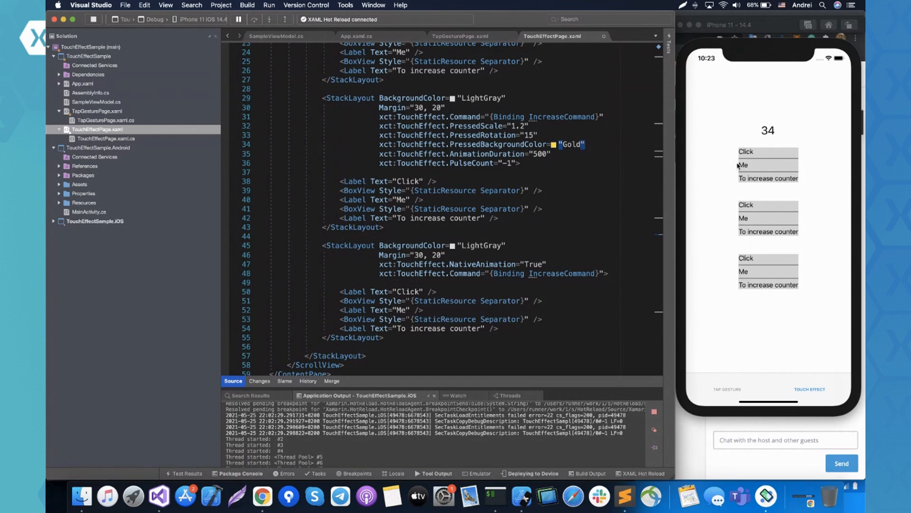
{"action": "mouse_move", "coordinate": [758, 26]}
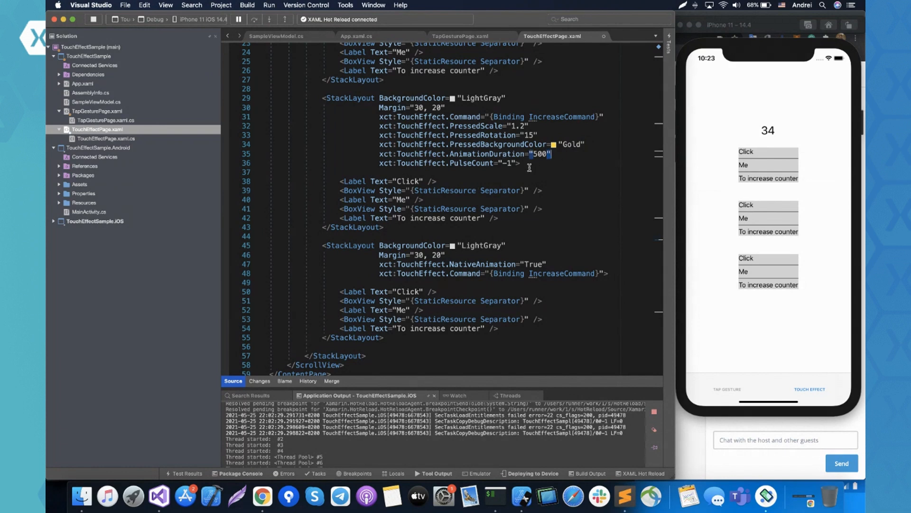
Scroll to the NativeAnimation StackLayout markup and tap the third block, reaching 43
{"action": "scroll", "scroll_direction": "down", "scroll_amount": 3}
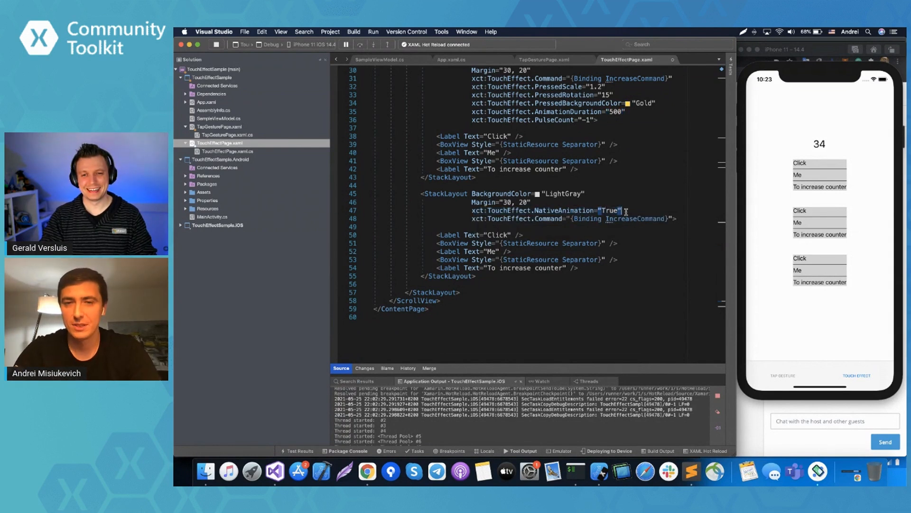
{"action": "scroll", "scroll_direction": "down", "scroll_amount": 3}
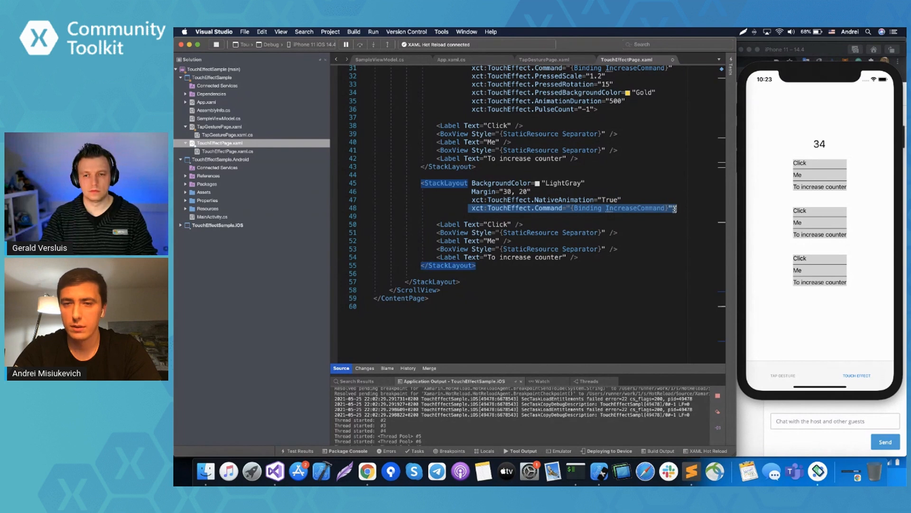
{"action": "left_click", "coordinate": [819, 270]}
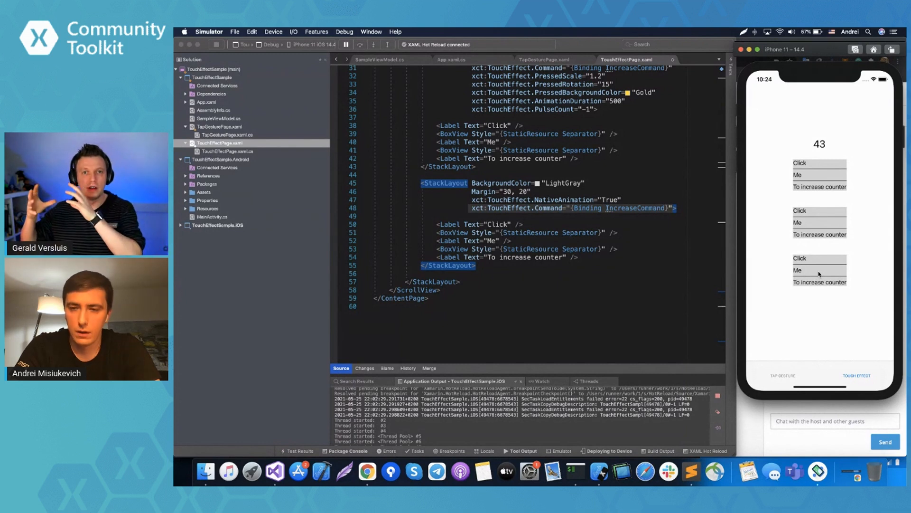
{"action": "mouse_move", "coordinate": [837, 333]}
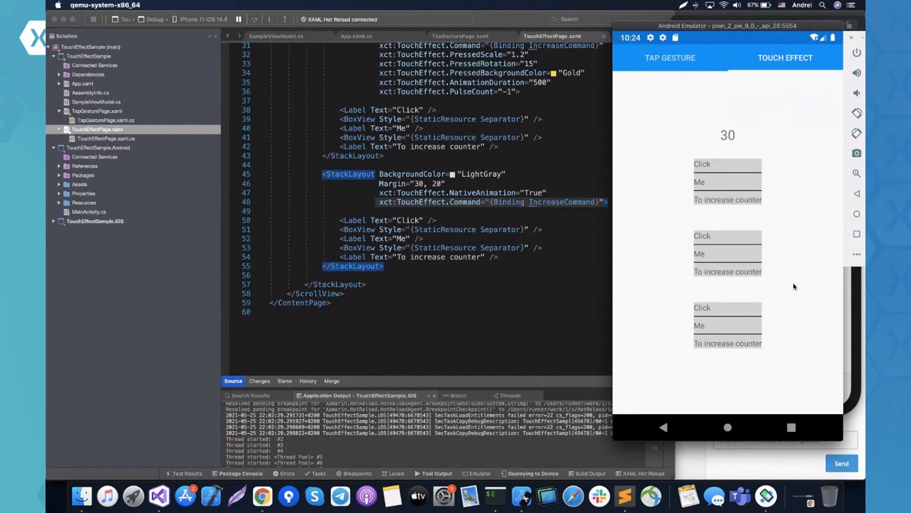
{"action": "mouse_move", "coordinate": [720, 339]}
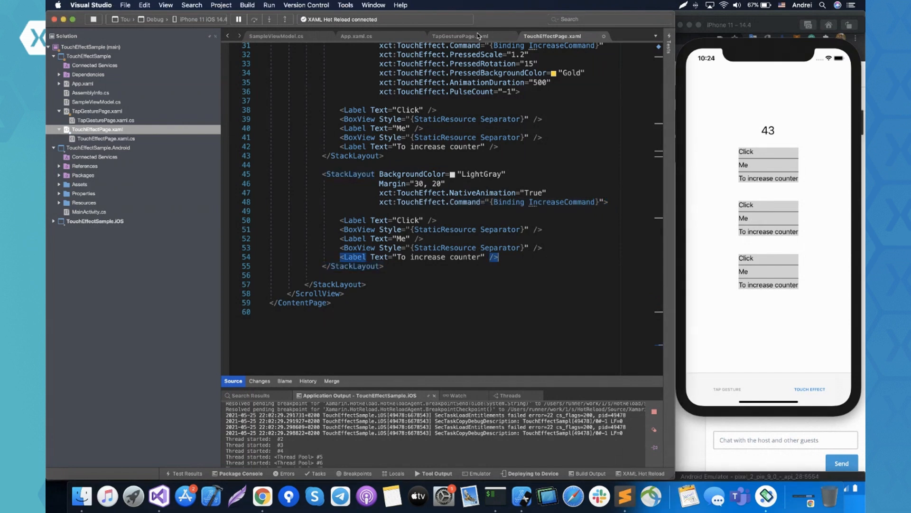
Show TapGesturePage.xaml and select its StackLayout.GestureRecognizers block
{"action": "left_click", "coordinate": [464, 36]}
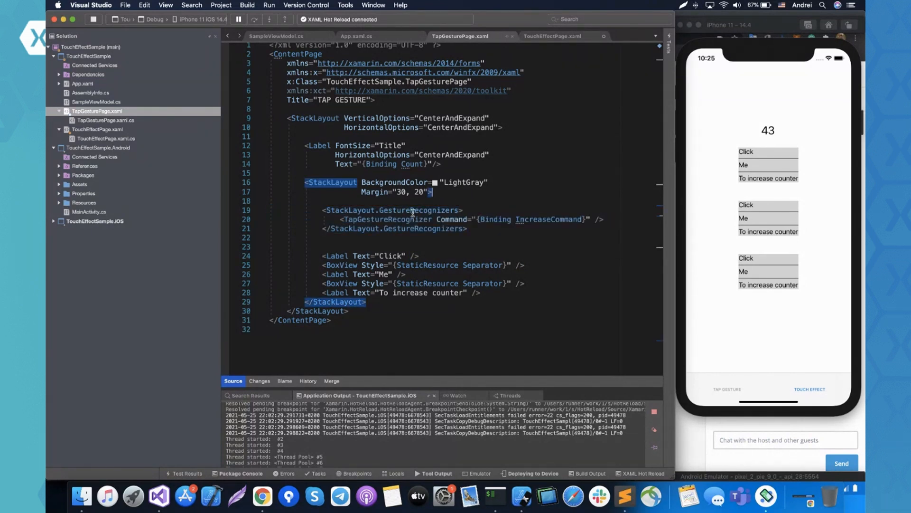
{"action": "left_click_drag", "start_coordinate": [323, 210], "coordinate": [467, 228]}
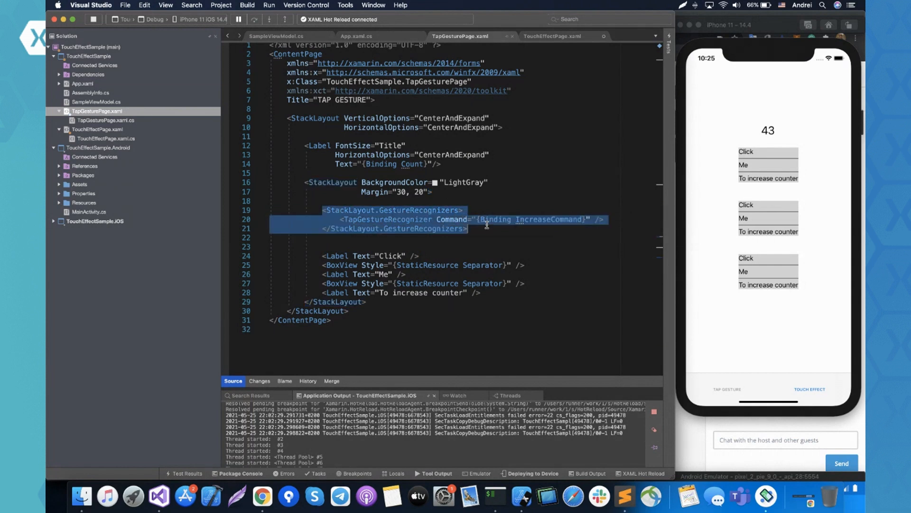
{"action": "left_click", "coordinate": [515, 234]}
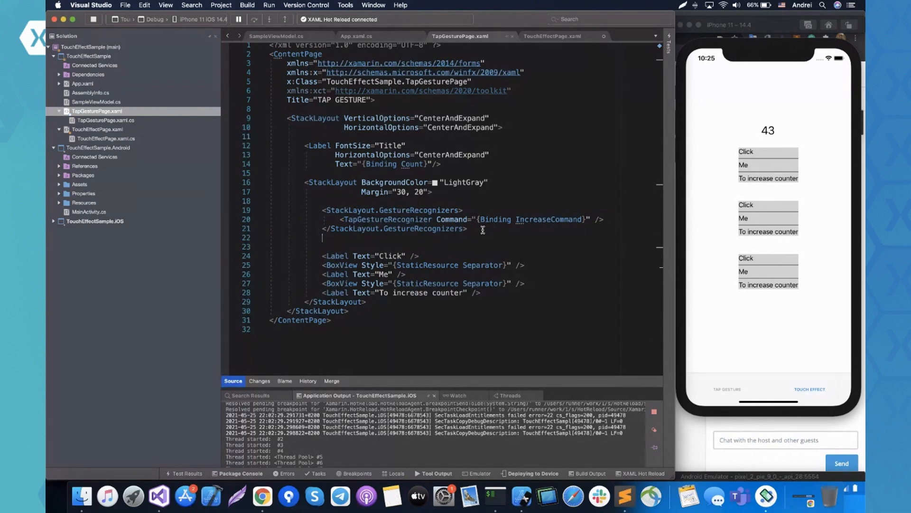
{"action": "left_click_drag", "start_coordinate": [323, 210], "coordinate": [466, 228]}
{"action": "type", "text": "xct:TouchEffect.NativeAnimation=\"\">"}
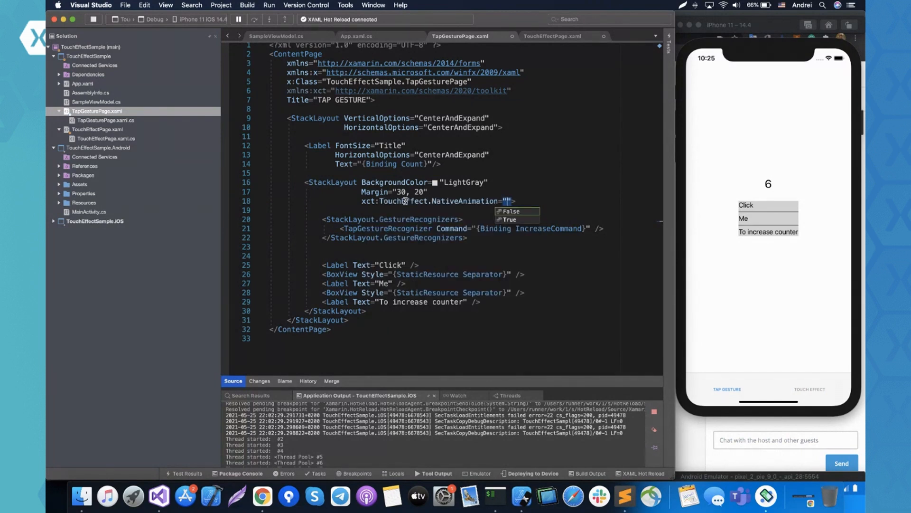
Set xct:TouchEffect.NativeAnimation="True" on the gray tap-gesture StackLayout
{"action": "type", "text": "True"}
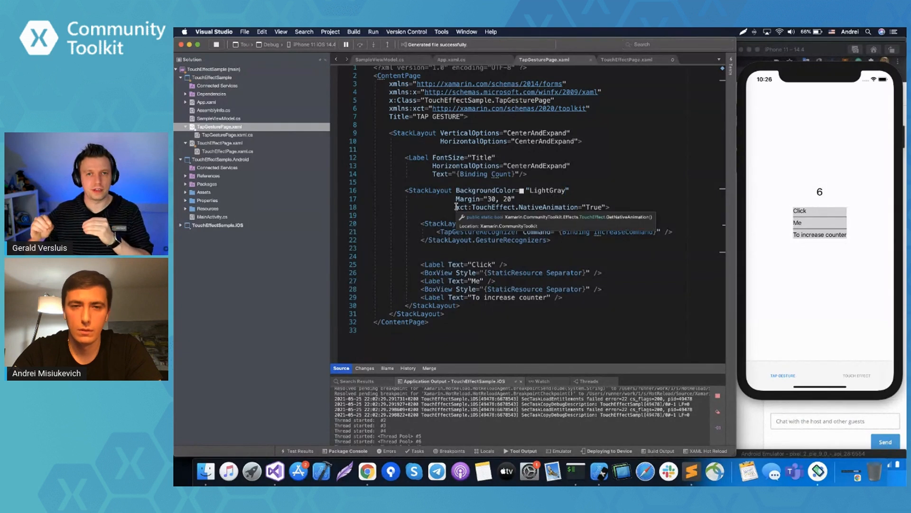
{"action": "left_click", "coordinate": [647, 183]}
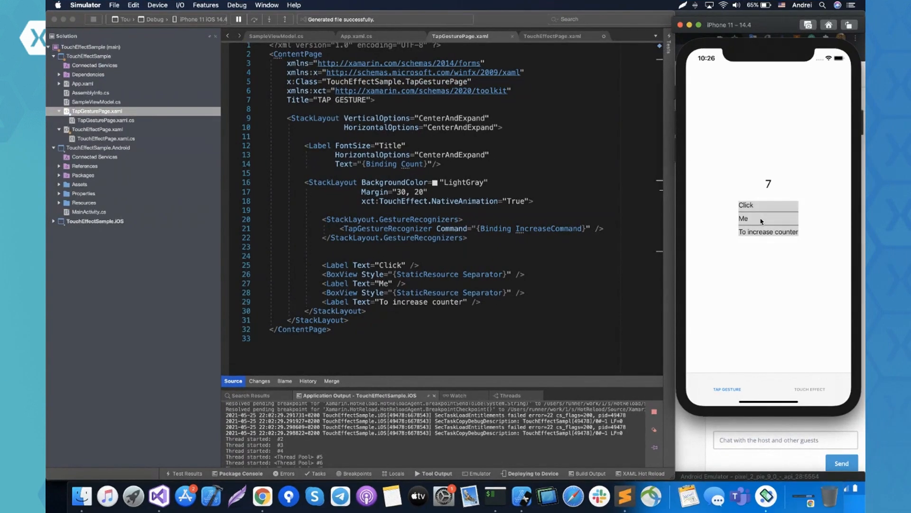
Tap the natively animated block, then highlight the GestureRecognizers markup
{"action": "left_click", "coordinate": [768, 219]}
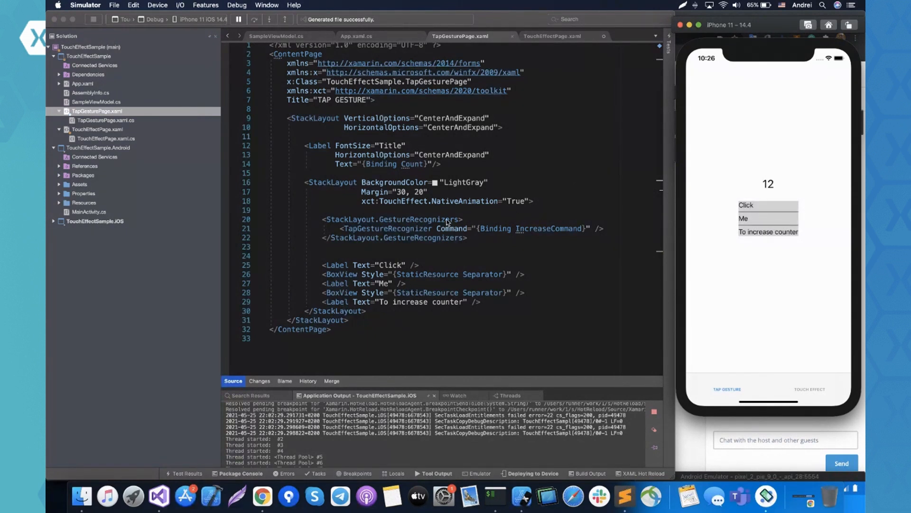
{"action": "left_click_drag", "start_coordinate": [322, 219], "coordinate": [467, 238]}
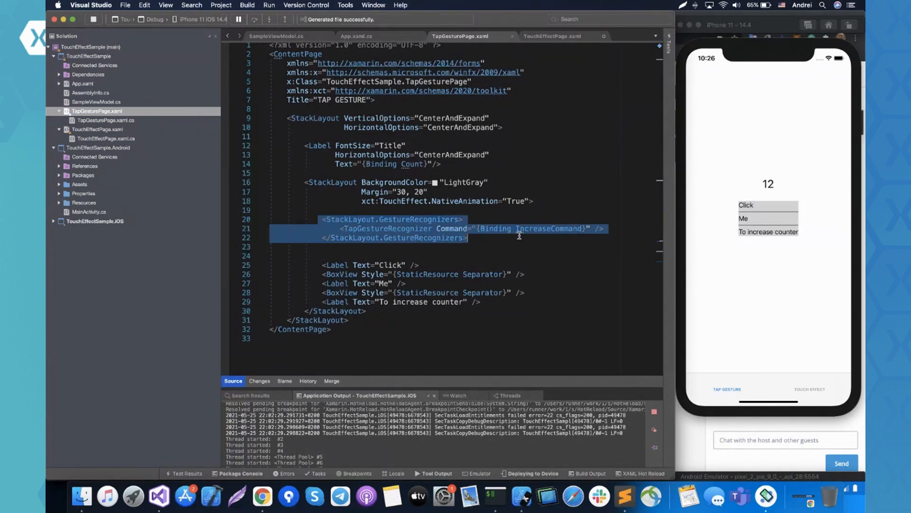